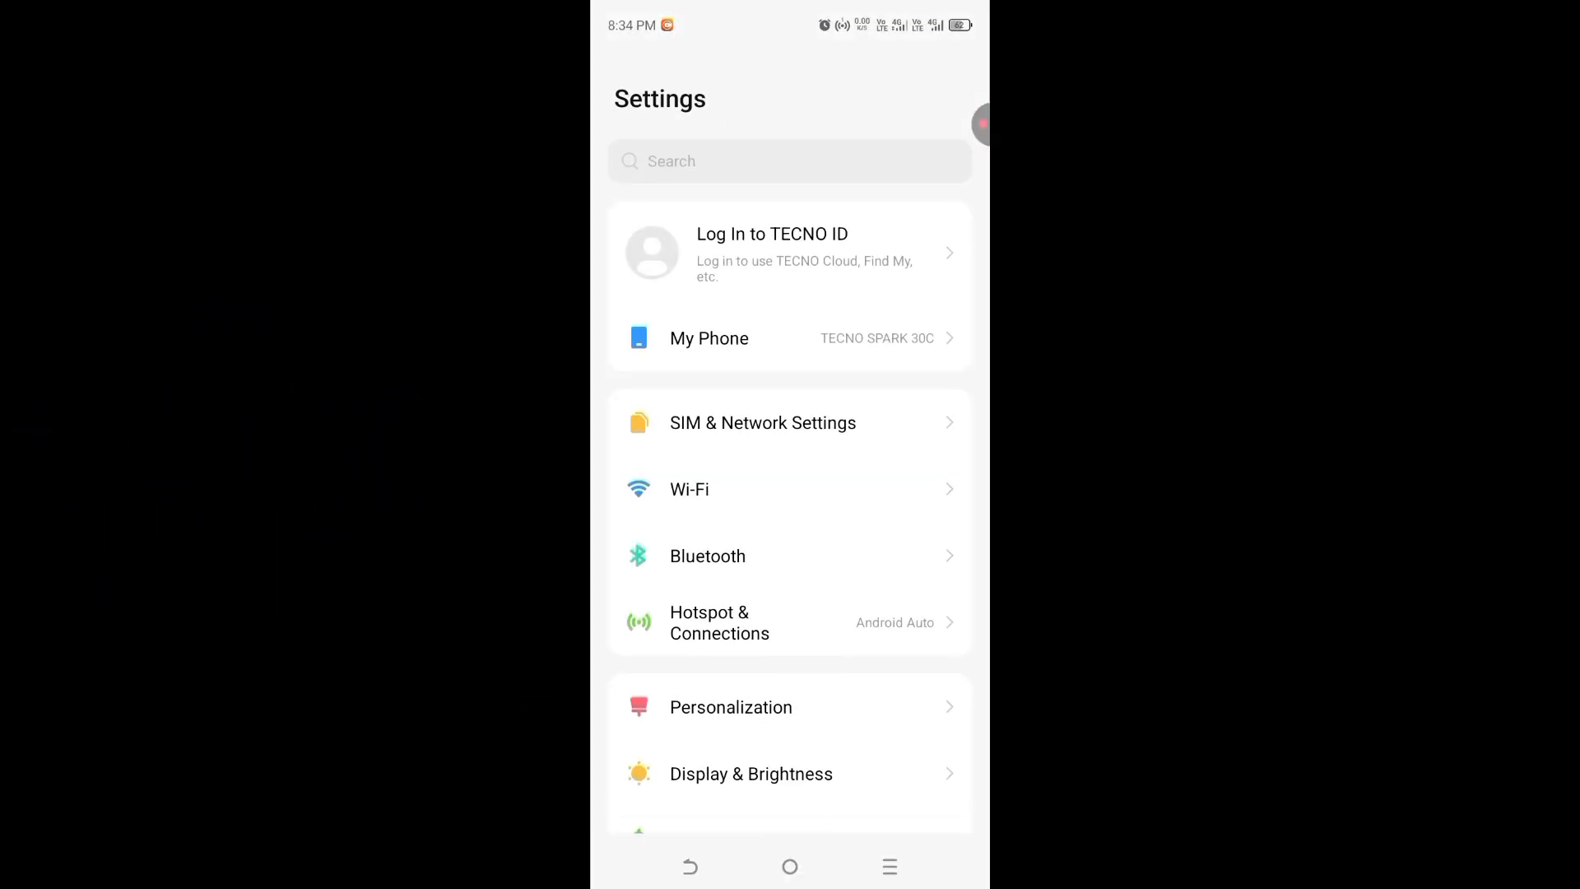
Scroll the main Settings list down to bring Google and System into view
scroll(down, 3)
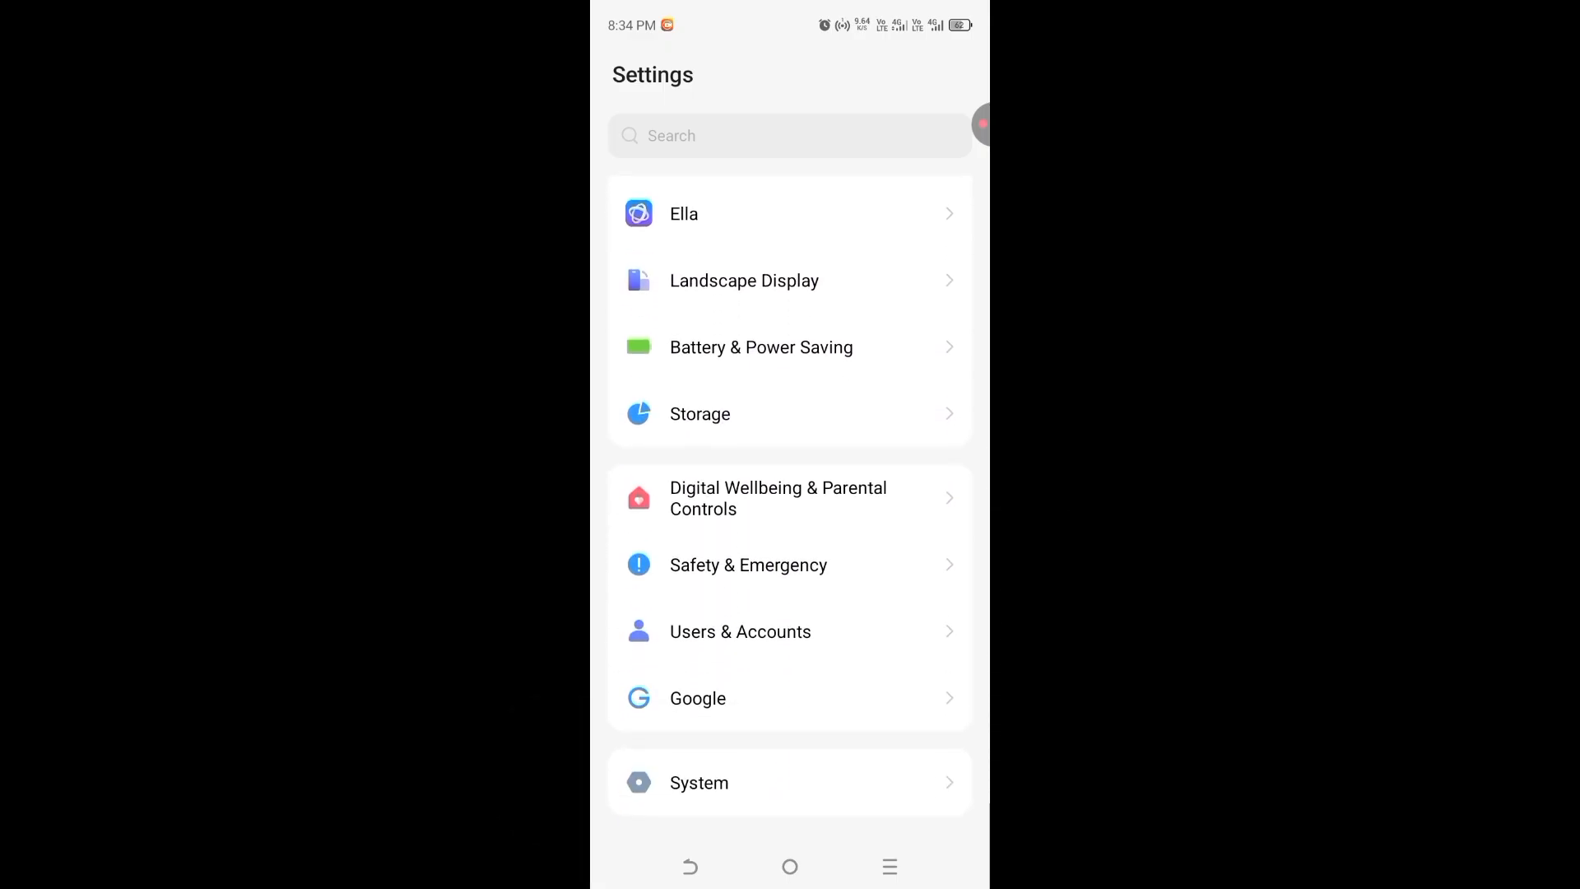
Open Google settings and switch to the All services tab
click(696, 697)
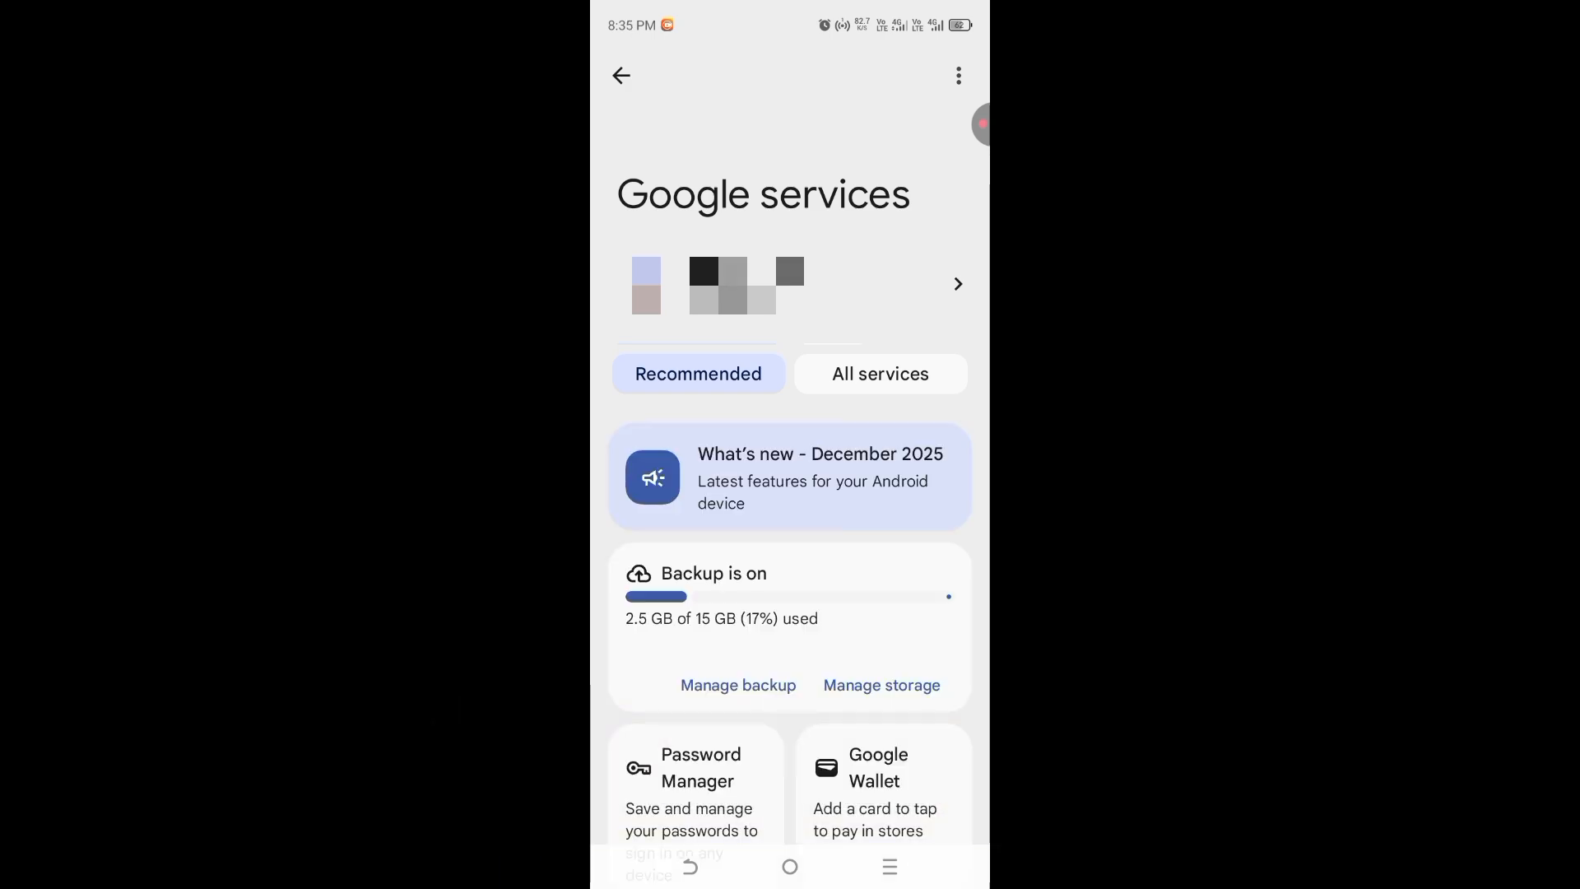
click(878, 374)
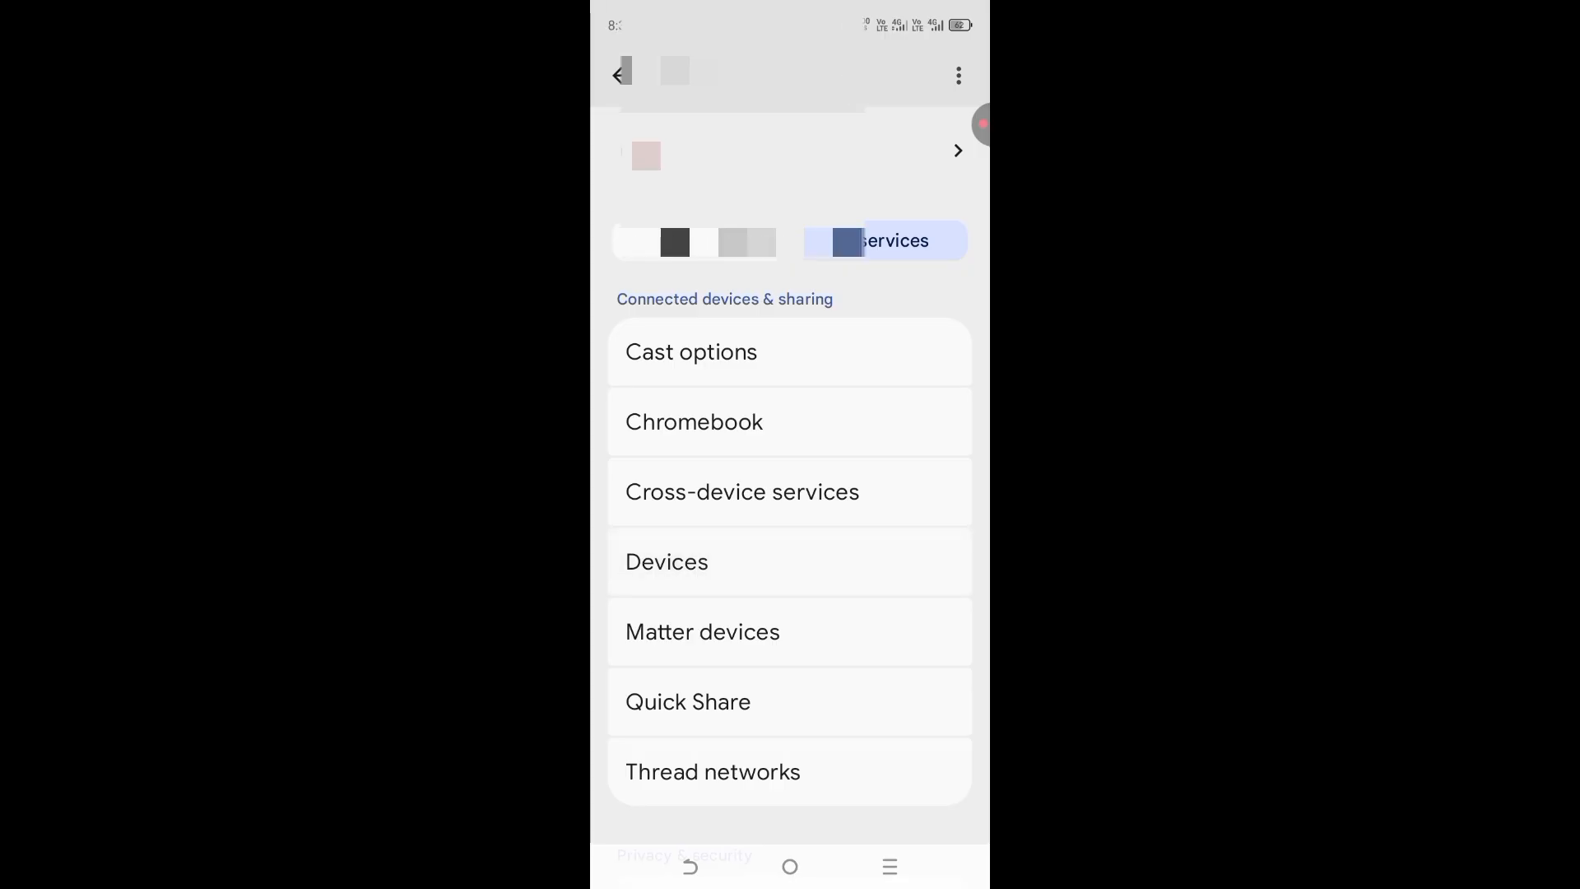
On the Devices page, switch off Scan for nearby devices
click(666, 561)
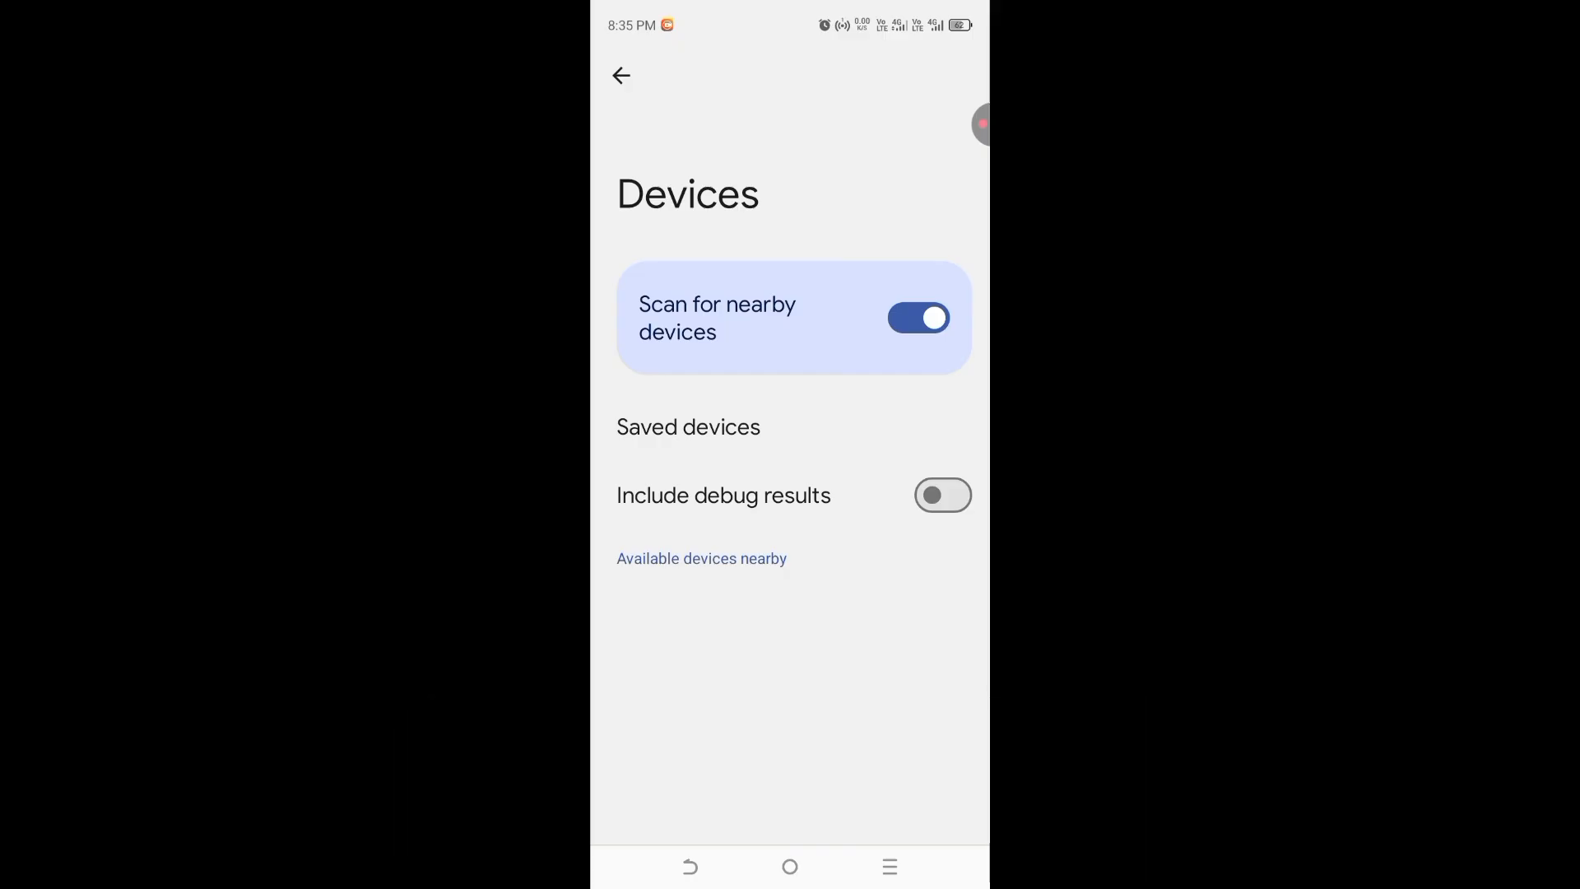
click(918, 318)
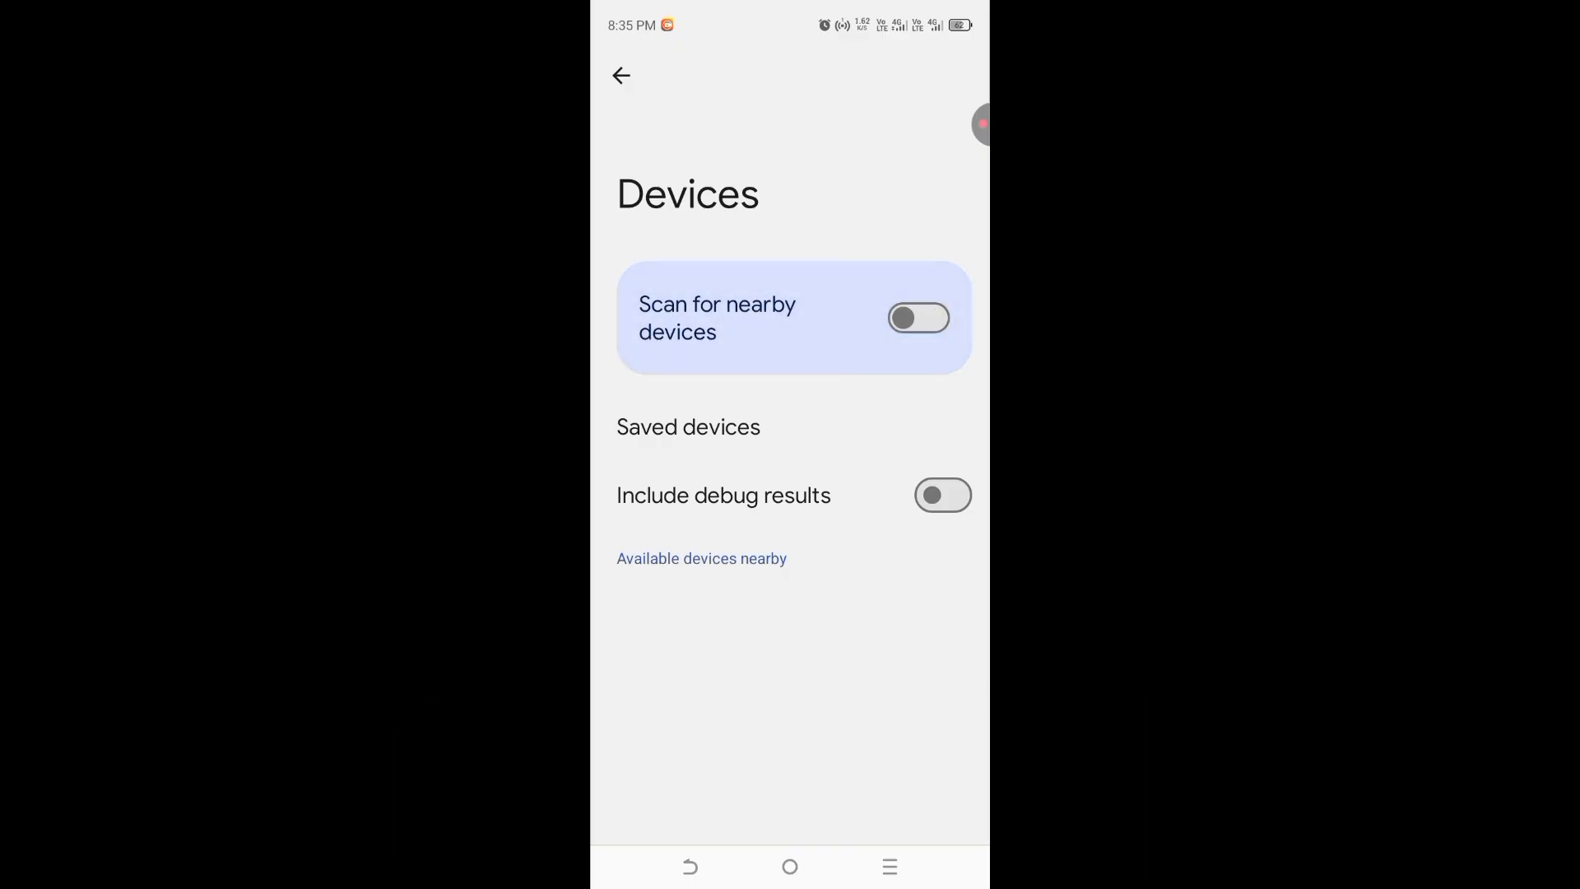